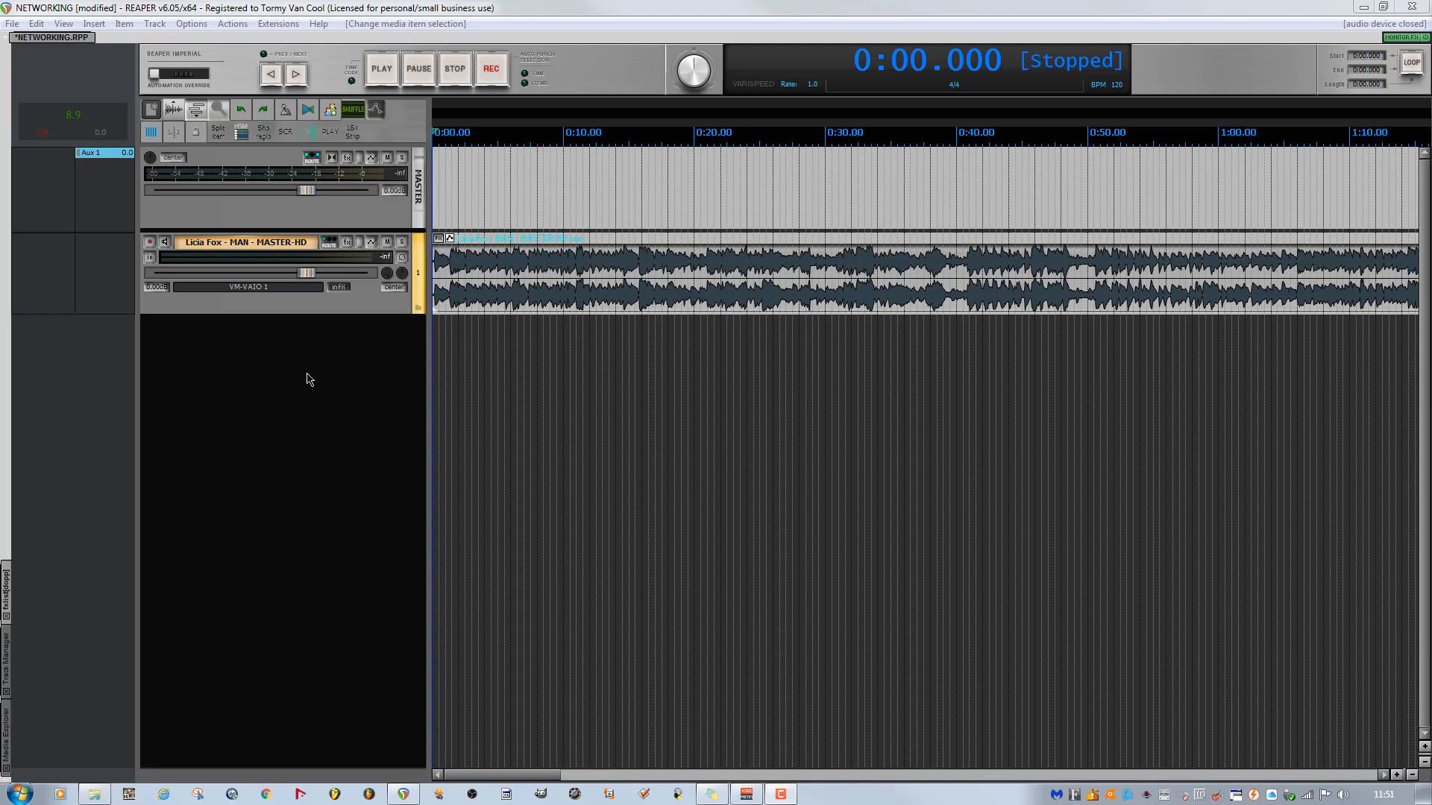
mouse_move(43, 243)
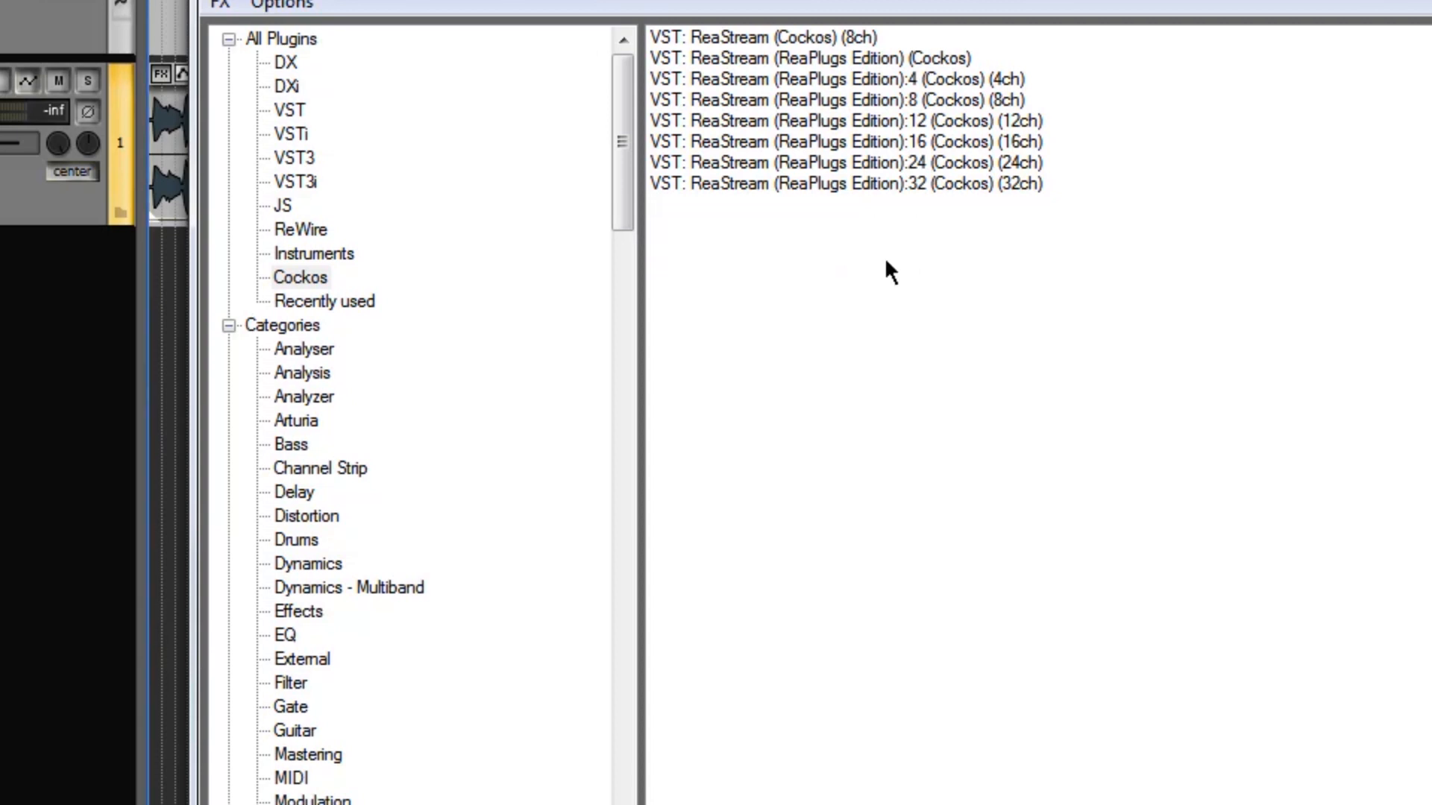
Insert the ReaStream (Cockos) (8ch) plugin on the Licia Fox track
left_click(764, 37)
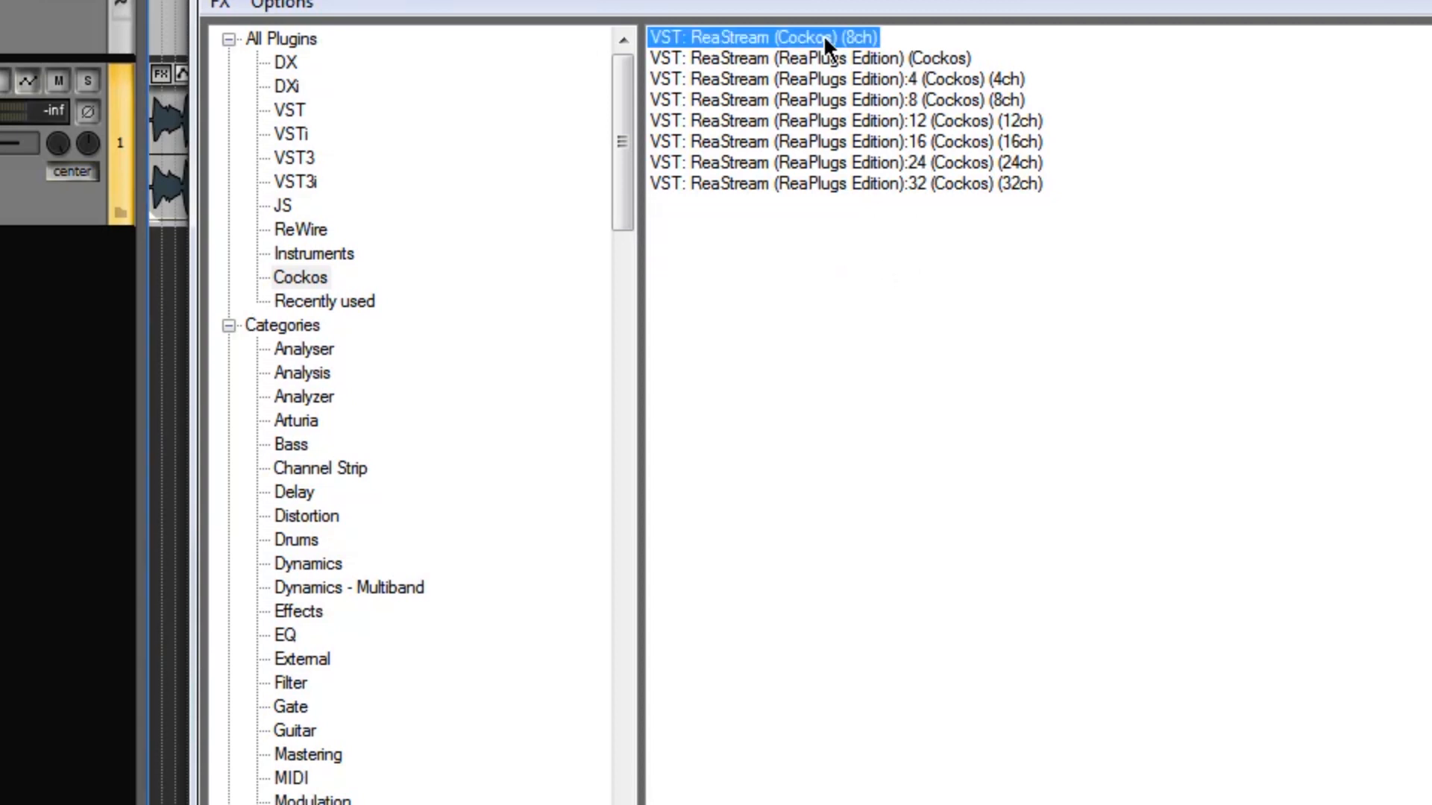
double_click(768, 38)
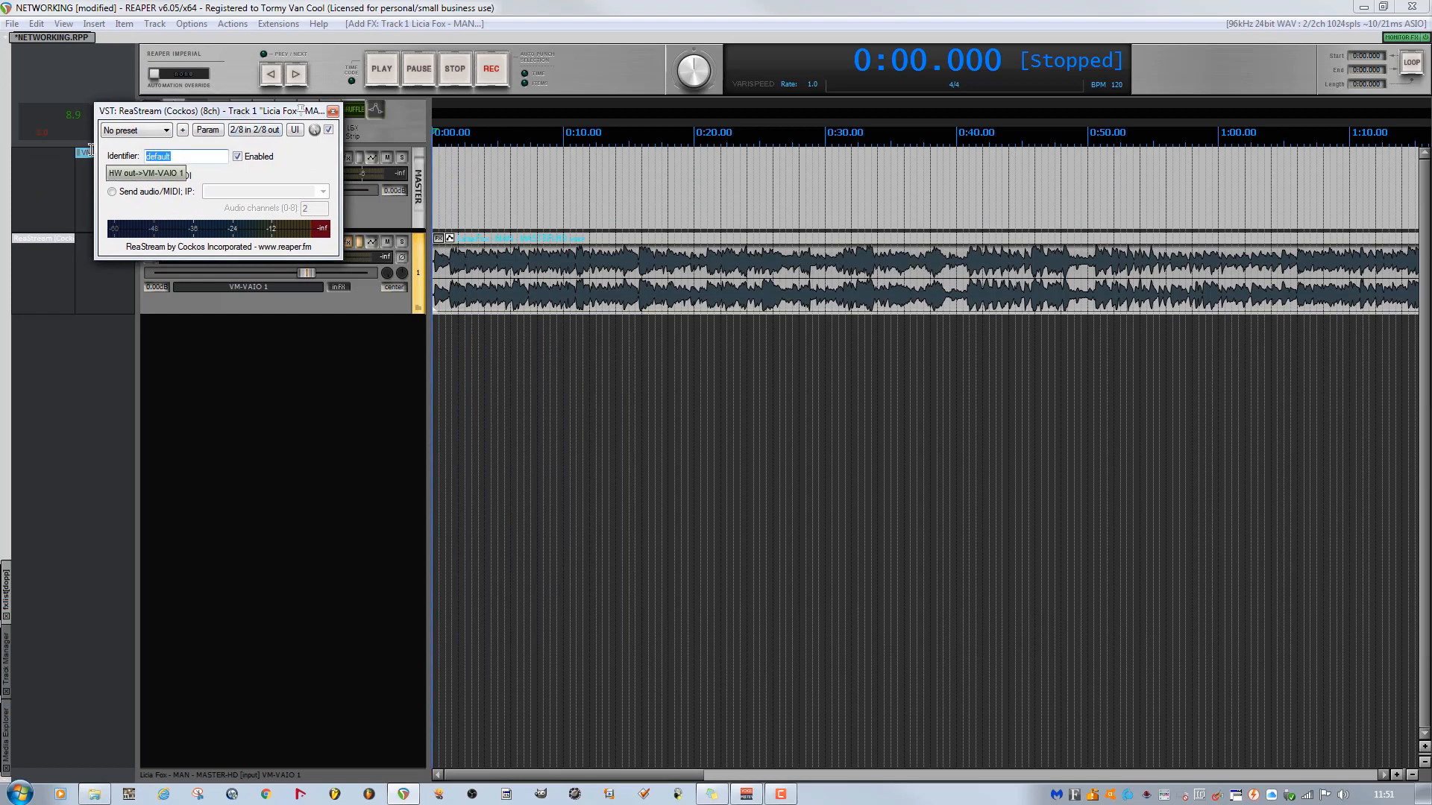
Set the stream identifier, switch ReaStream to sending audio, and enter IP 192.168.1.1
type("TOM")
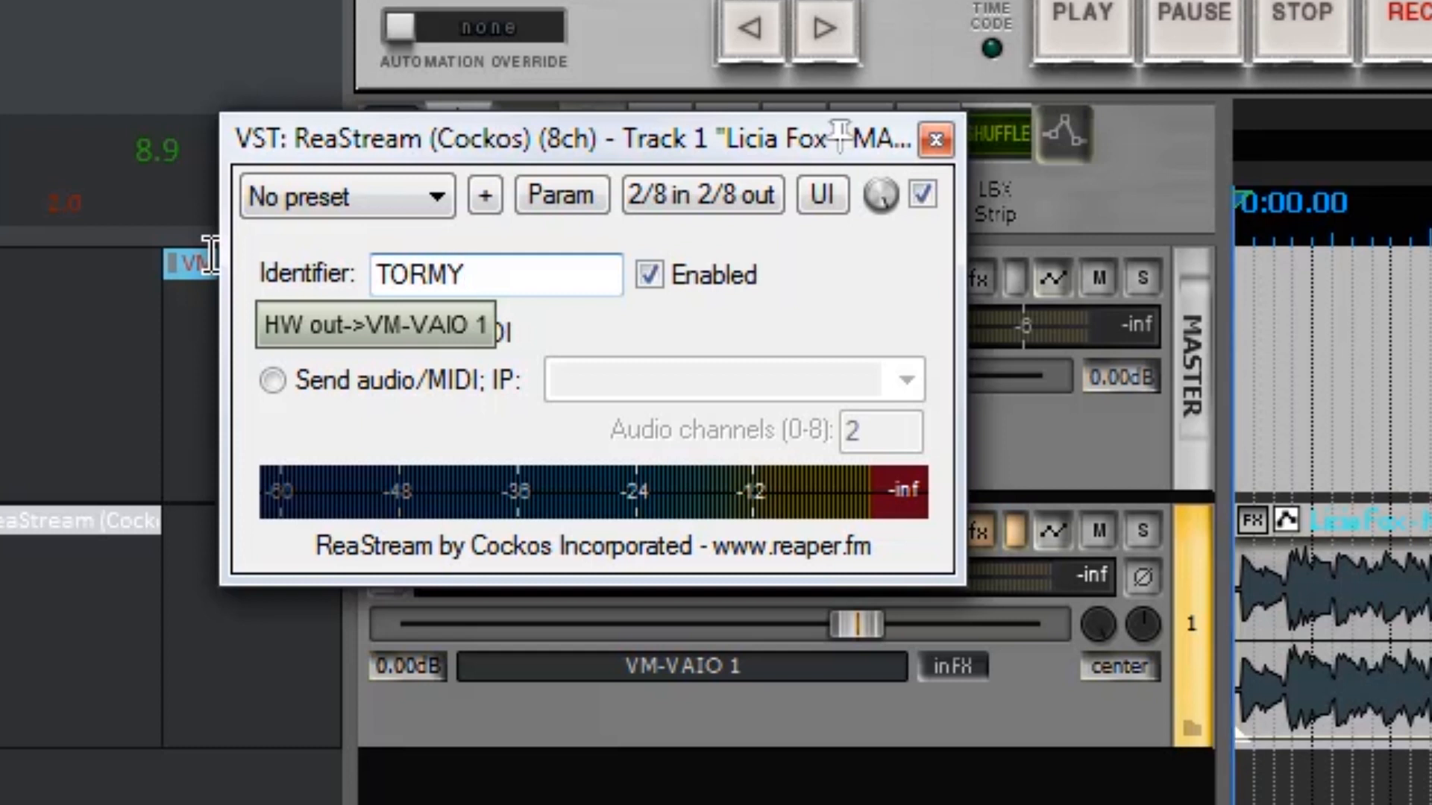
left_click(271, 335)
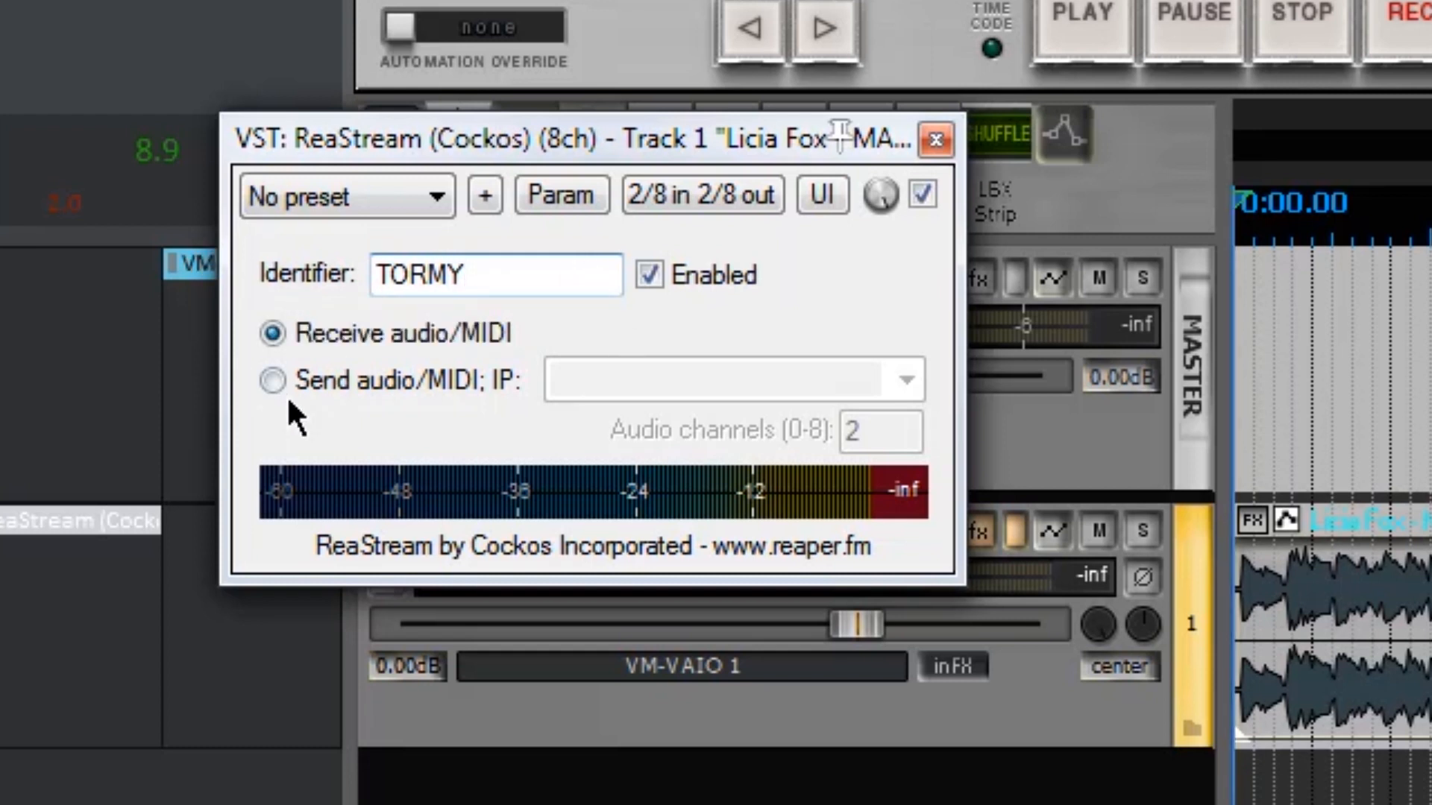
left_click(271, 382)
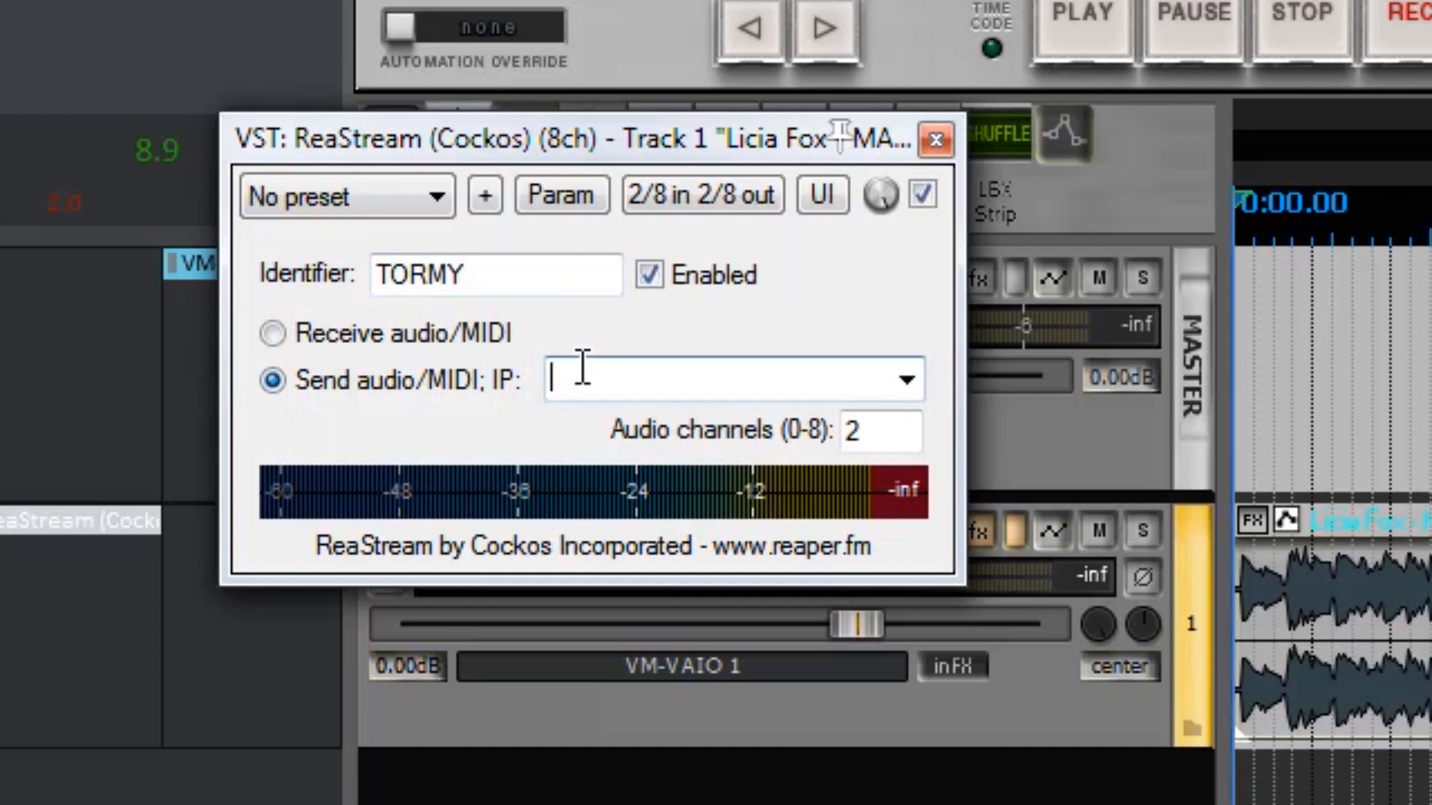
type("192.168.1.138")
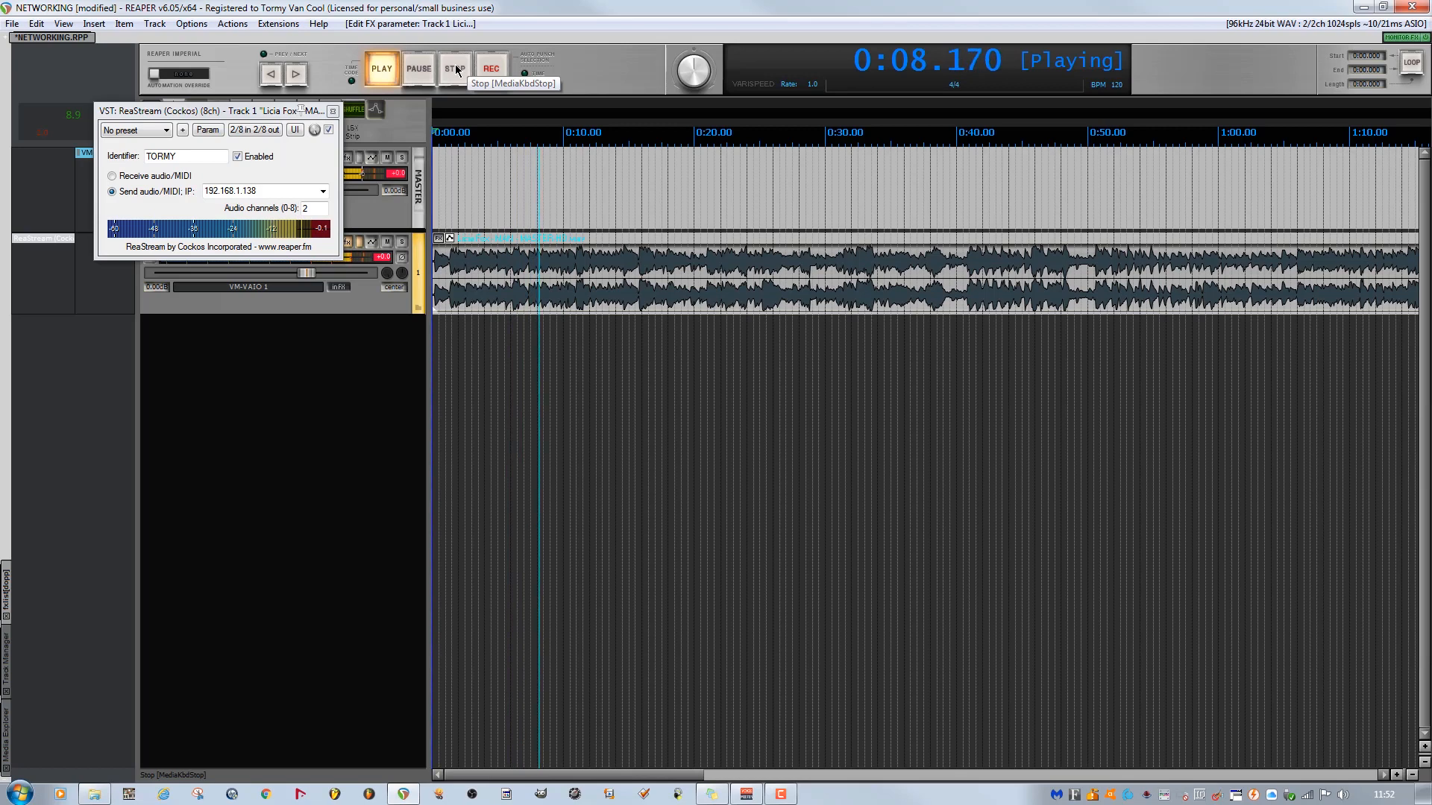
Stop the test playback after checking the outgoing ReaStream signal
left_click(455, 68)
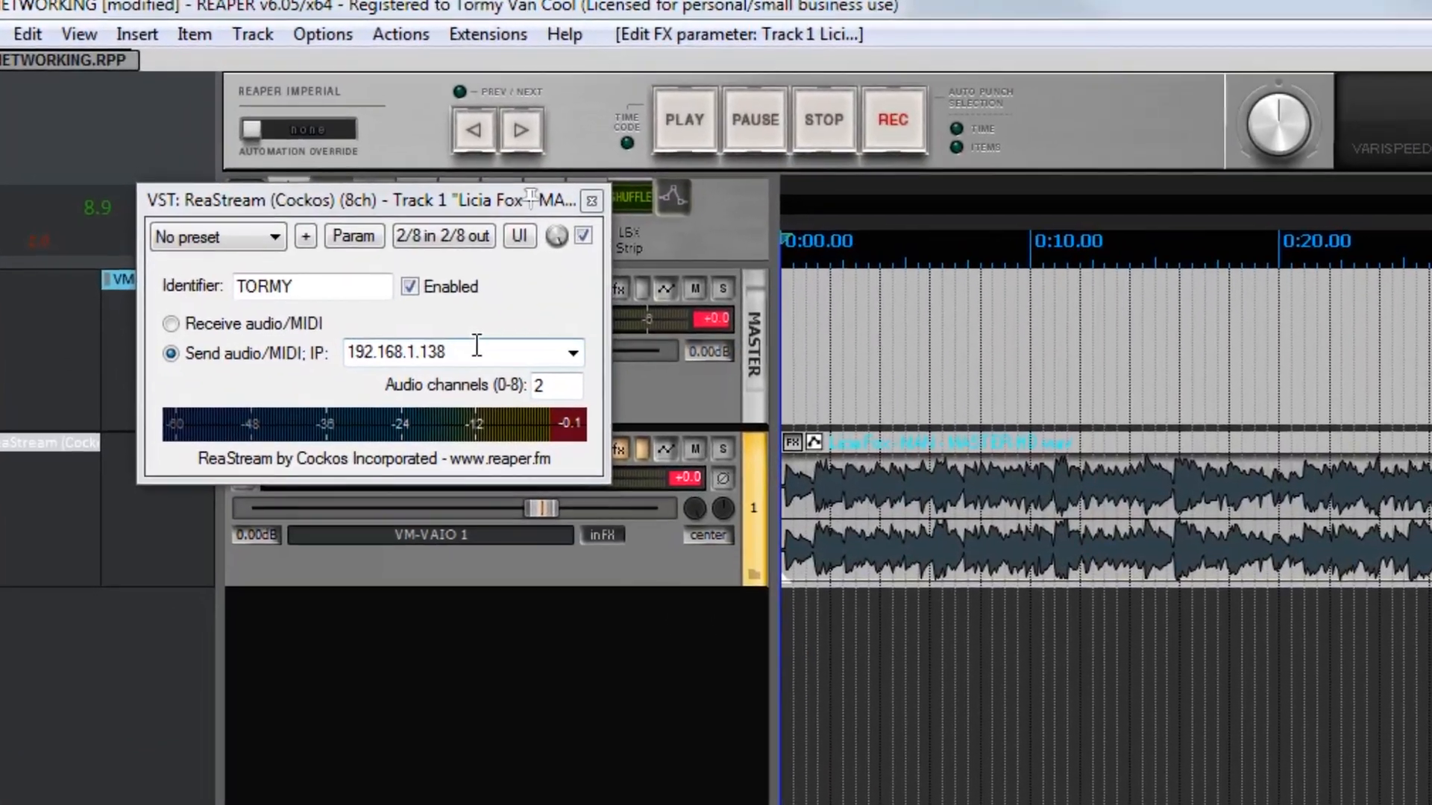
left_click(575, 353)
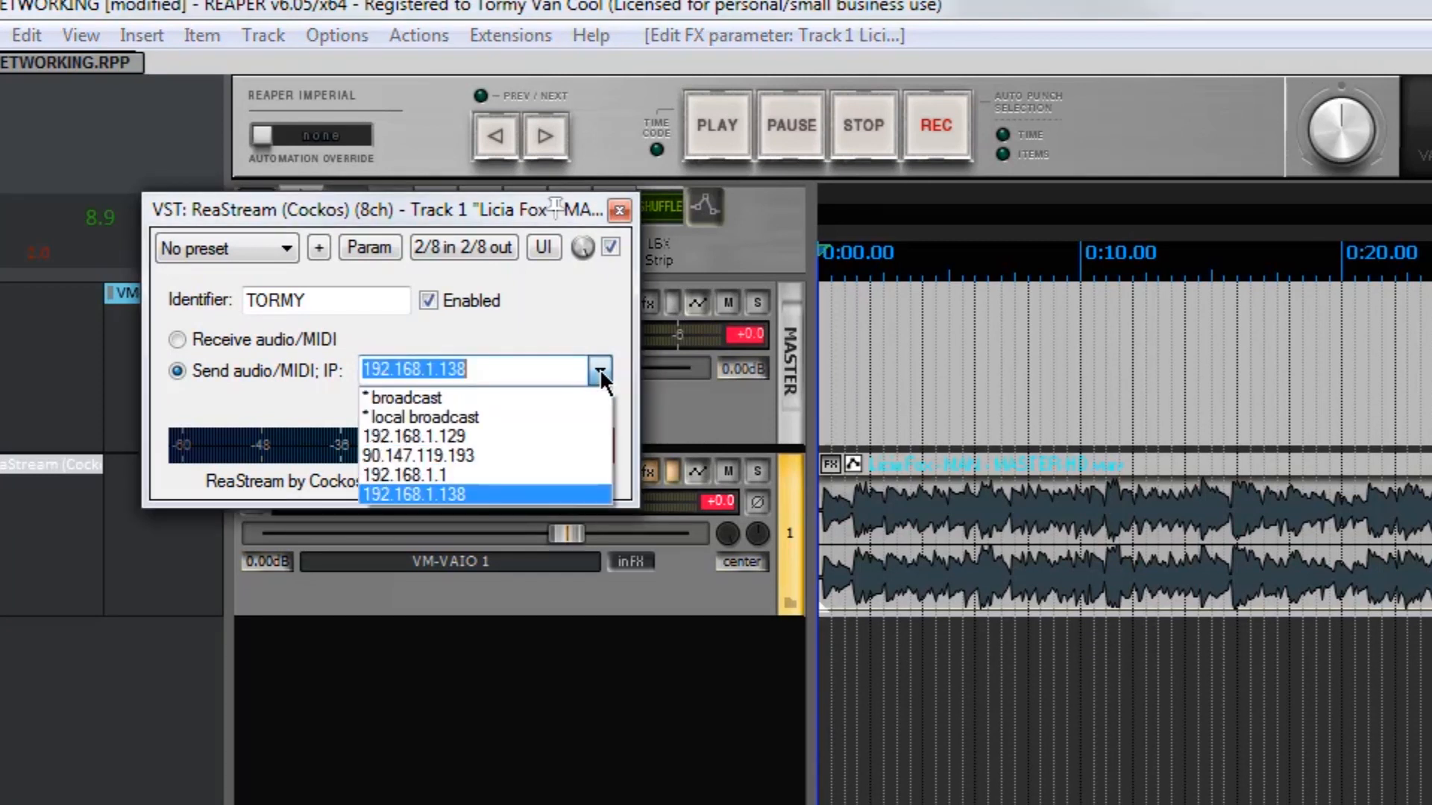
mouse_move(488, 476)
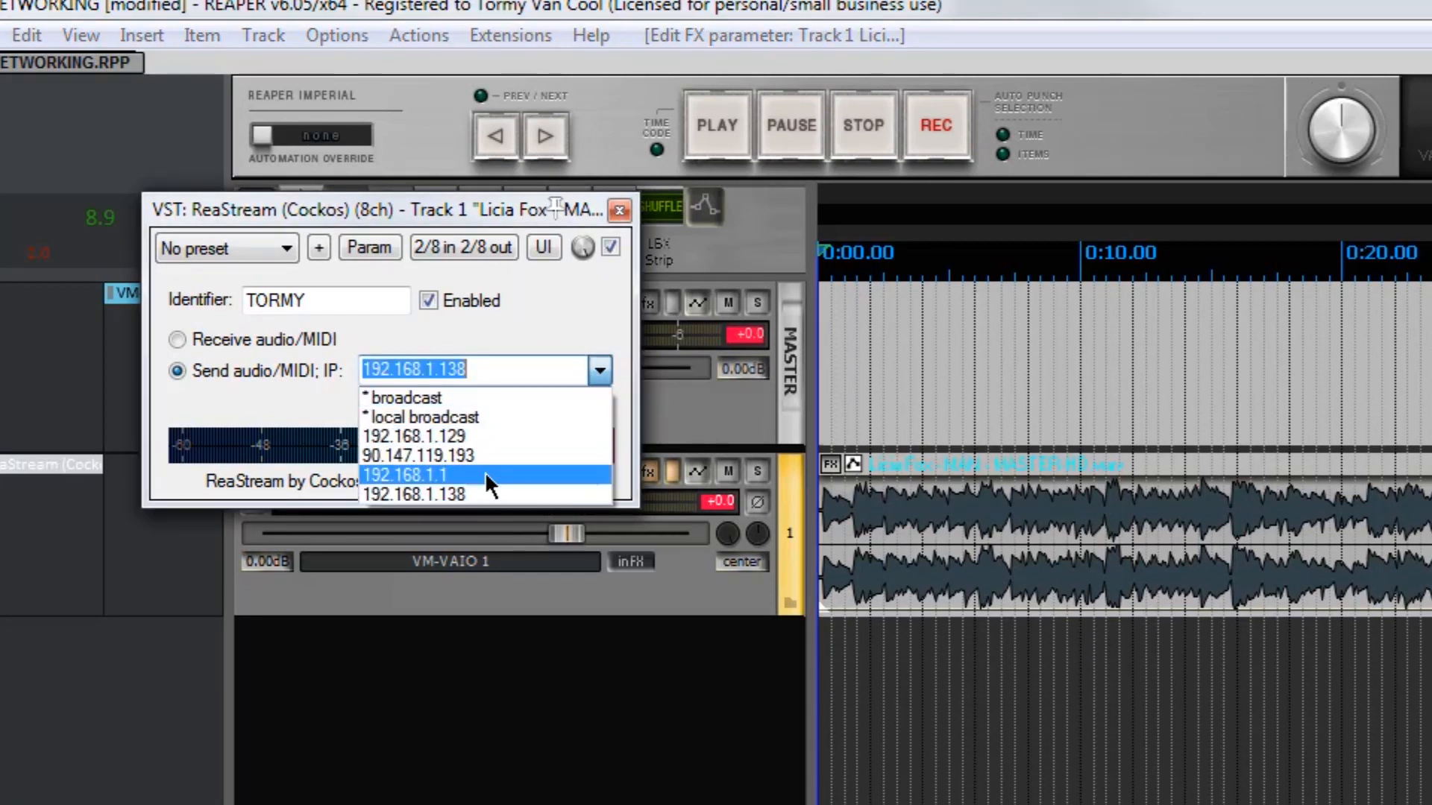
mouse_move(499, 466)
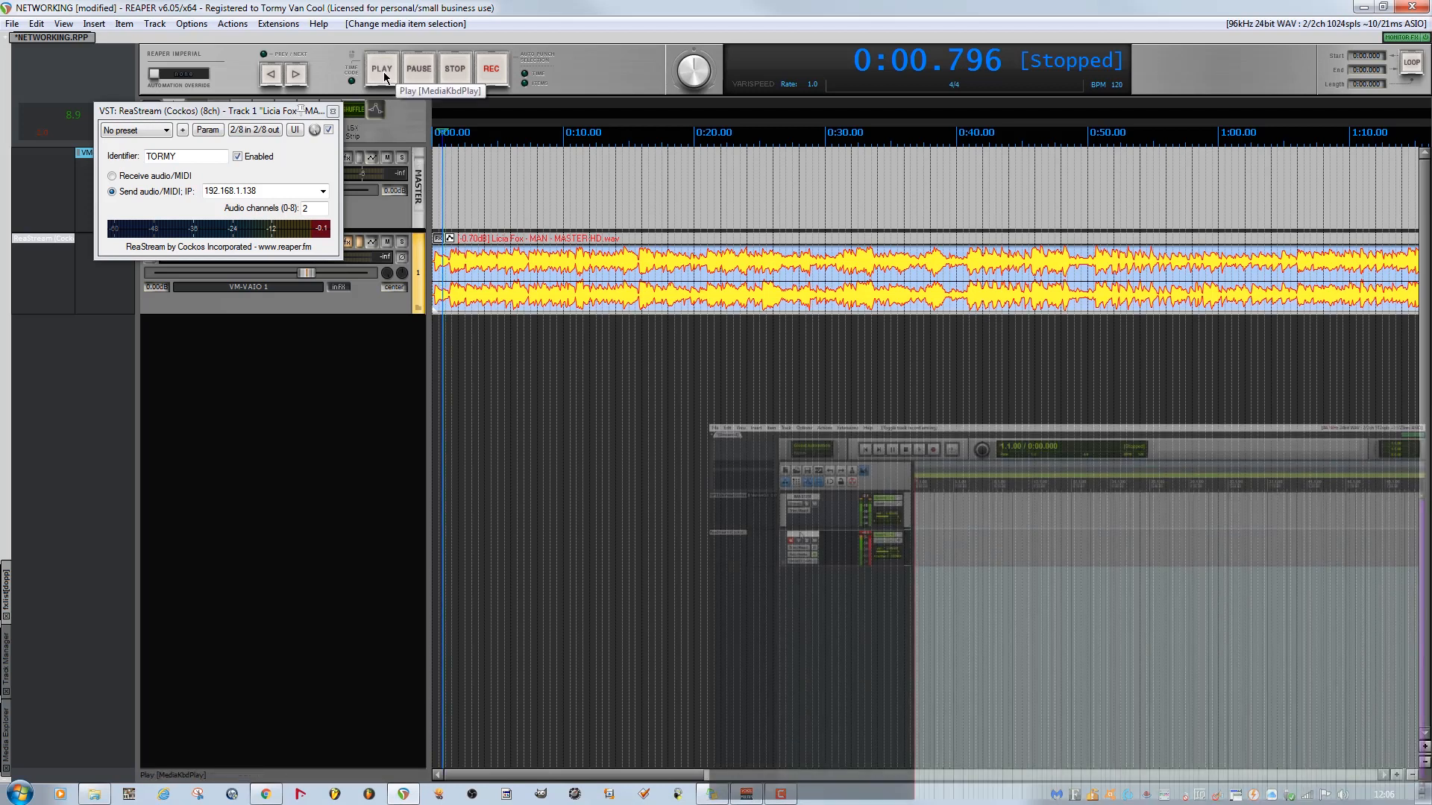
Play the project for about 20 seconds to stream to the recording REAPER, then stop
left_click(380, 67)
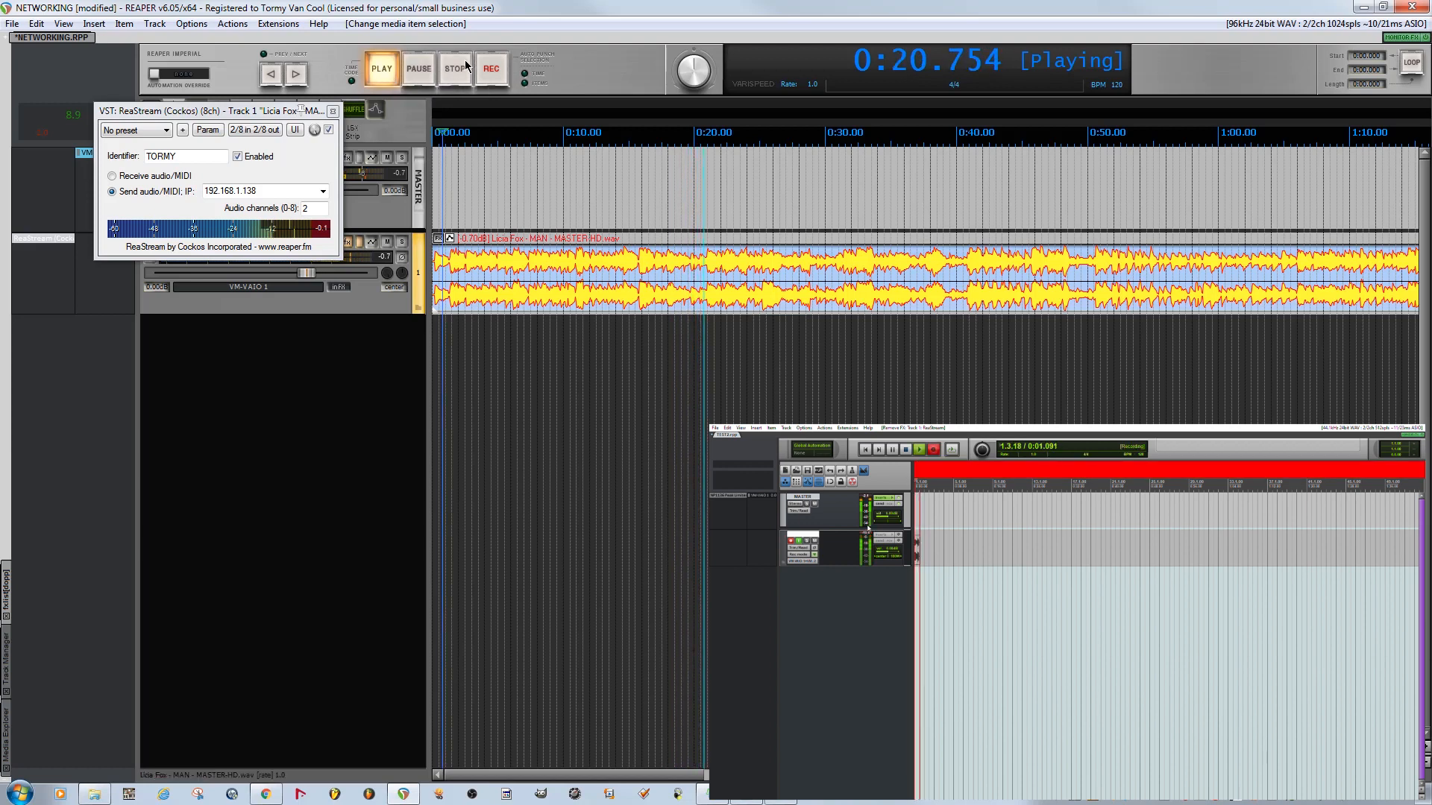
left_click(454, 69)
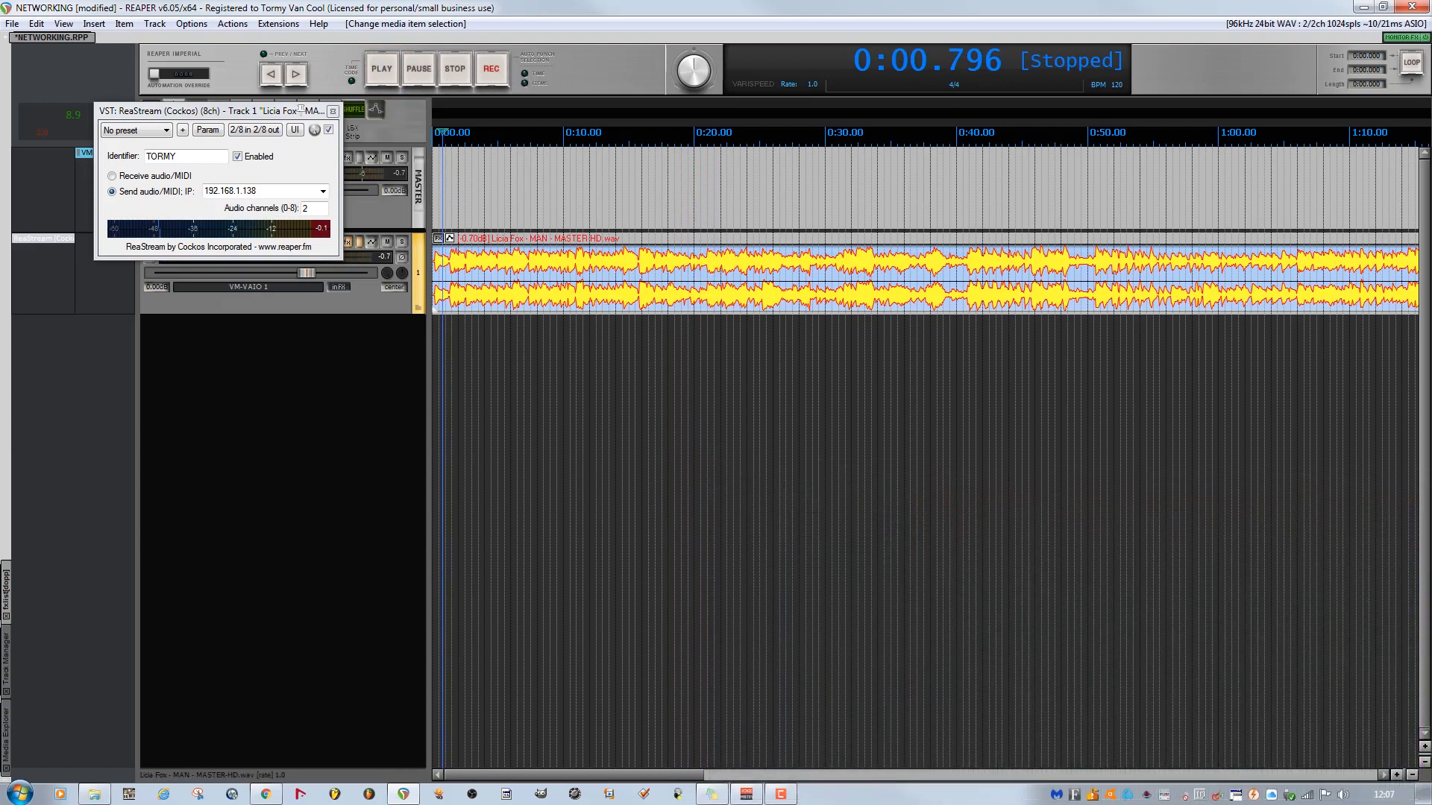